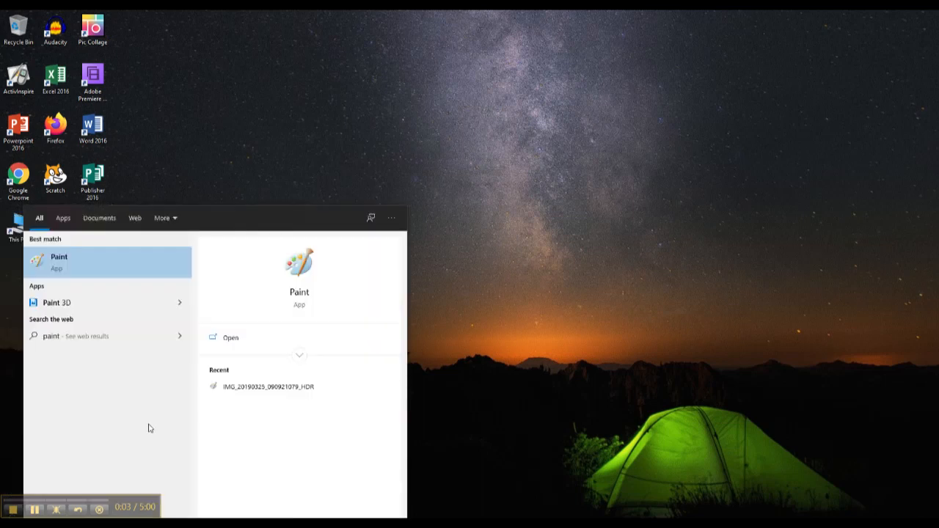
mouse_move(114, 271)
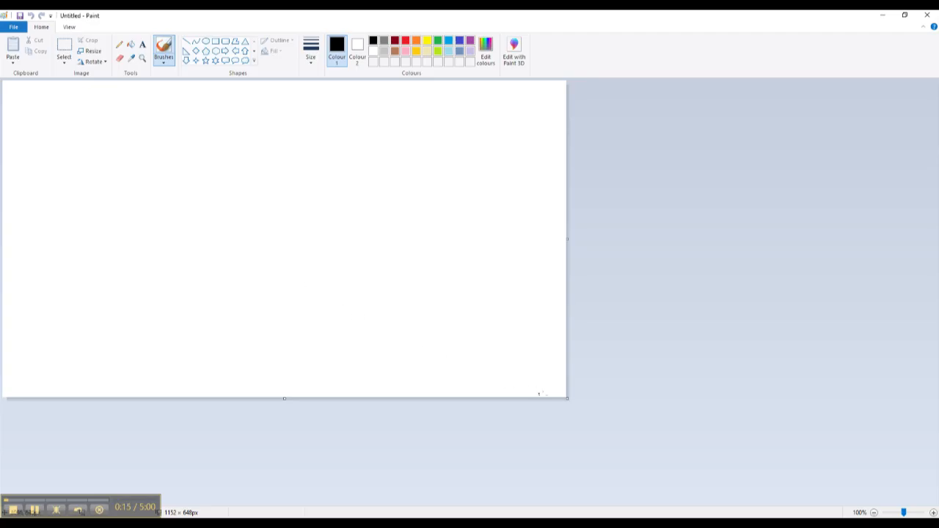
Enlarge the blank canvas to about 1773 × 833 pixels
left_click_drag(567, 395, 578, 408)
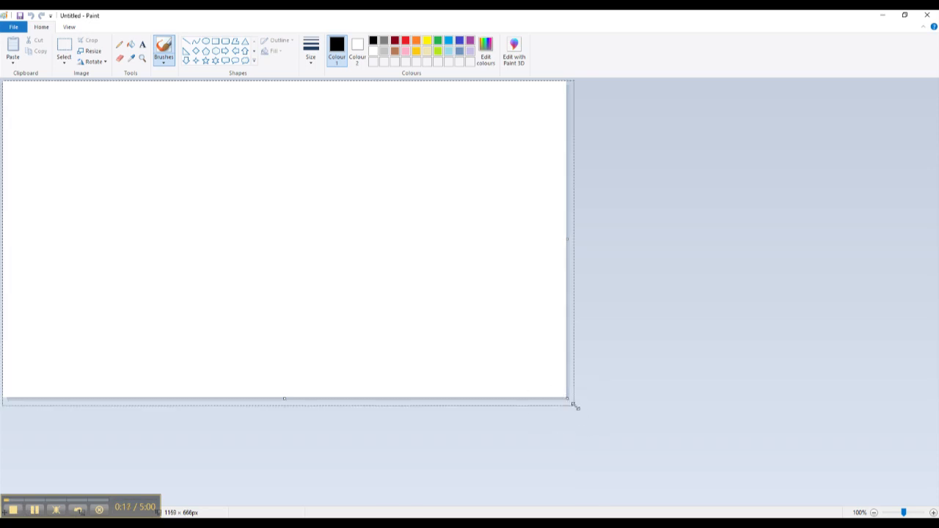
left_click_drag(575, 408, 716, 452)
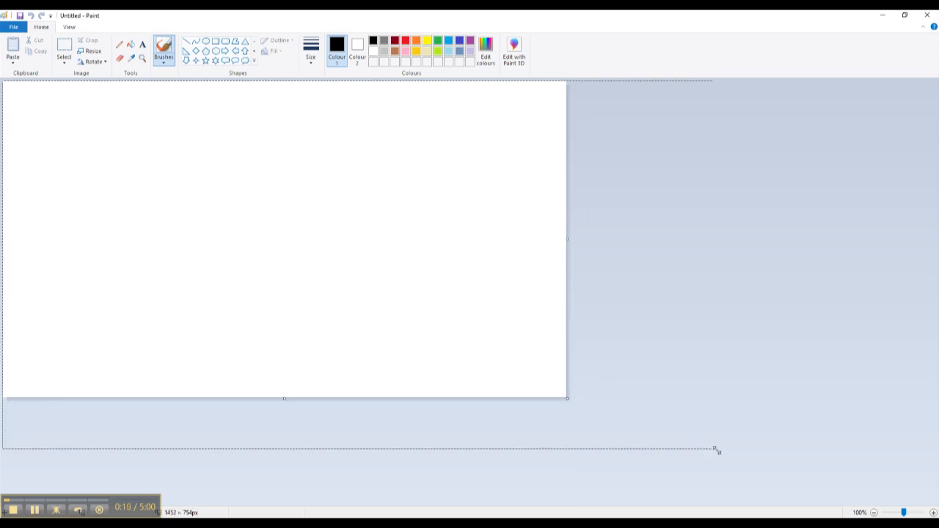
left_click_drag(715, 450, 851, 475)
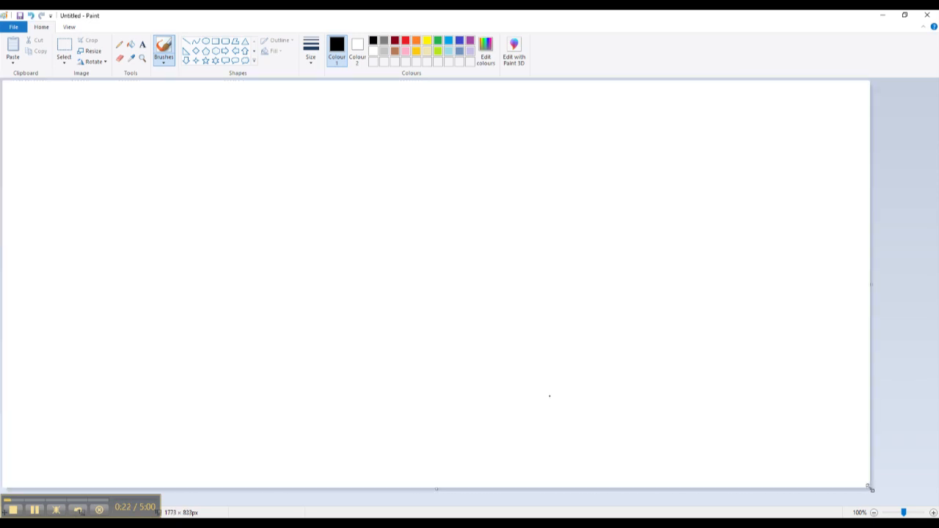
mouse_move(464, 244)
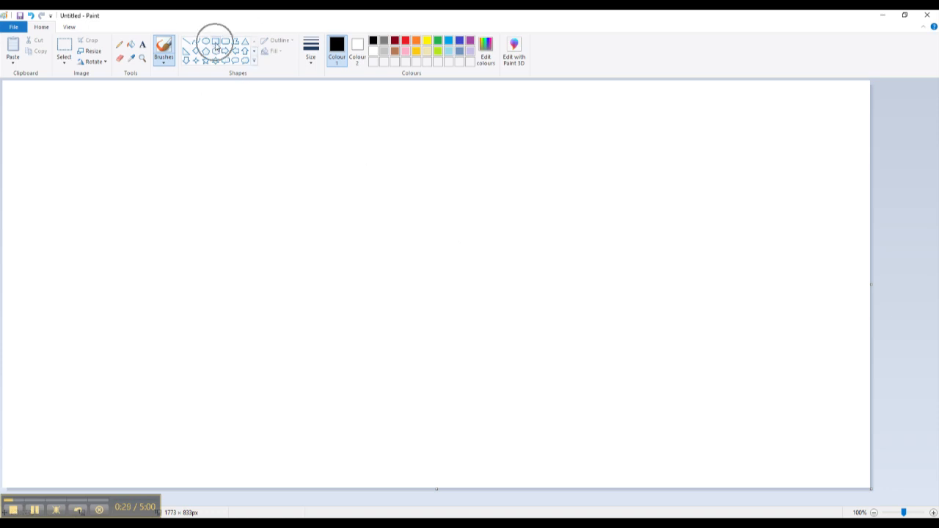
Draw a large black outline rectangle spanning nearly the whole canvas
left_click(216, 41)
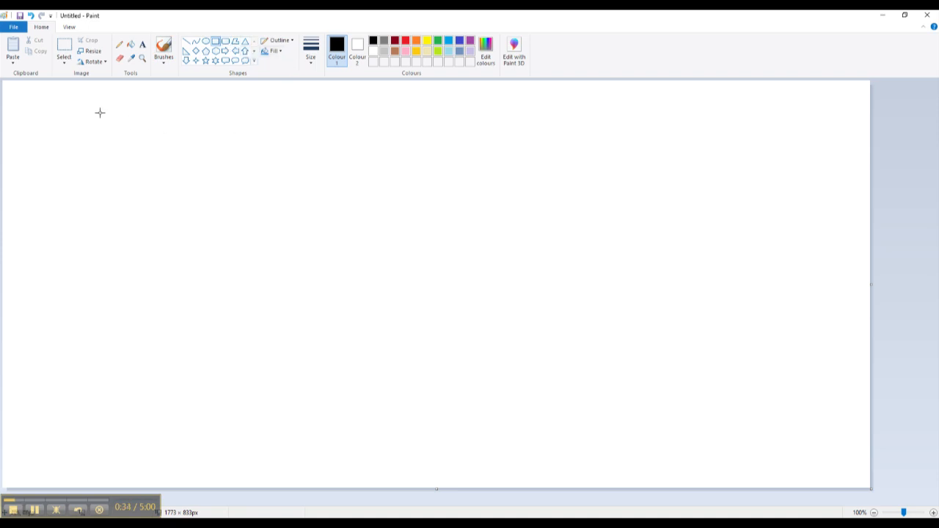
left_click_drag(86, 101, 151, 119)
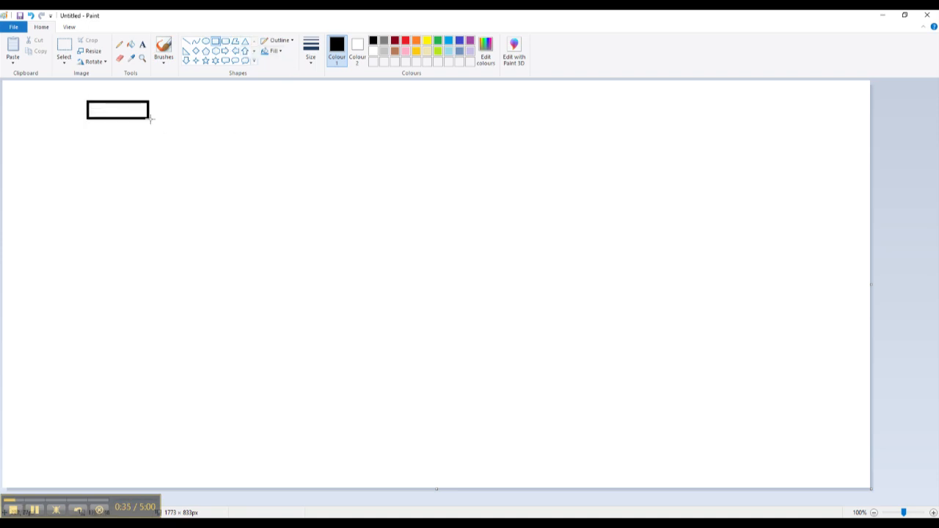
left_click_drag(149, 119, 275, 183)
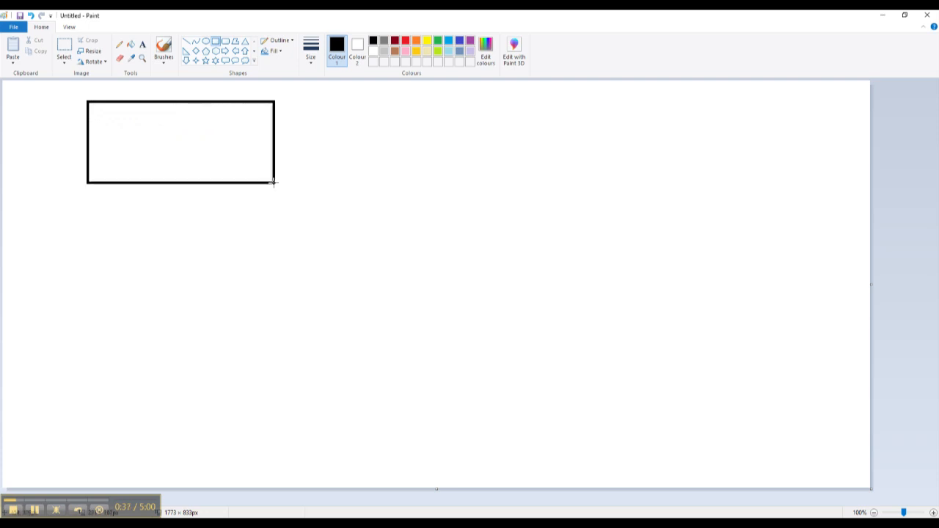
left_click_drag(273, 183, 417, 258)
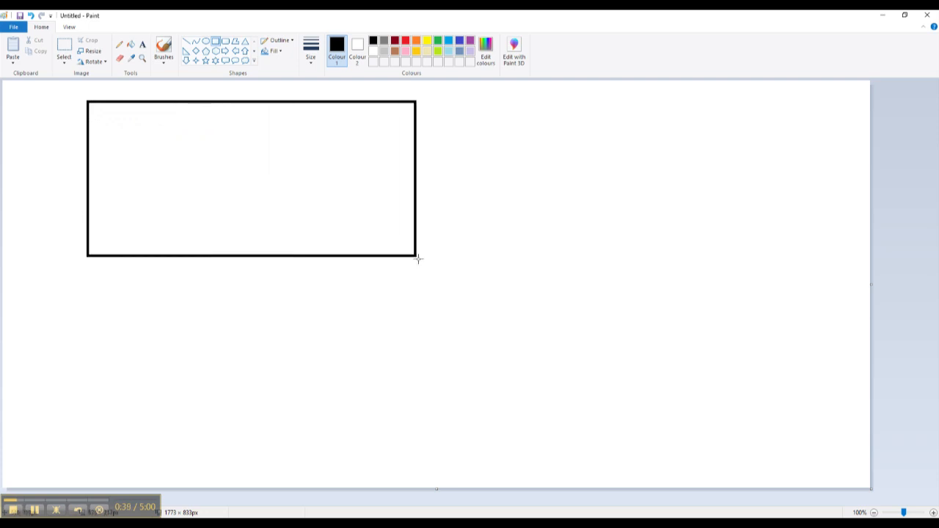
left_click_drag(419, 259, 538, 371)
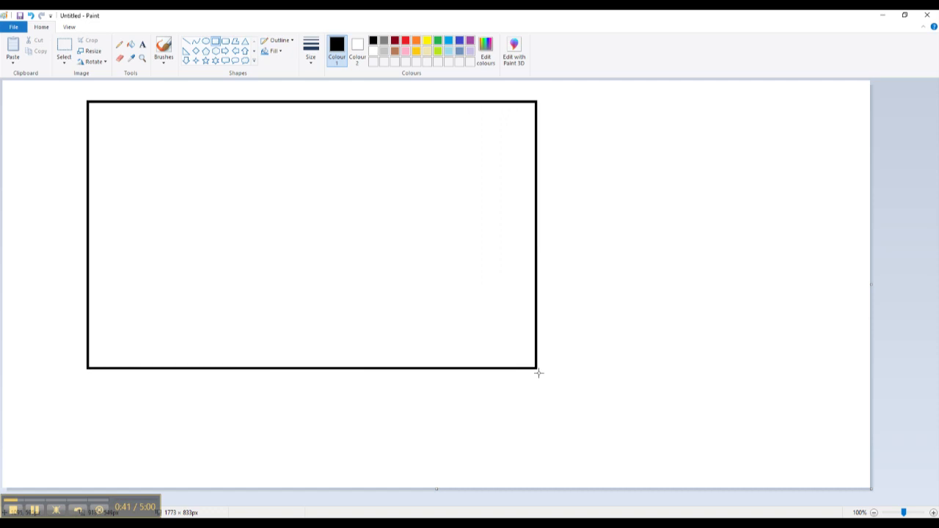
left_click_drag(538, 371, 612, 444)
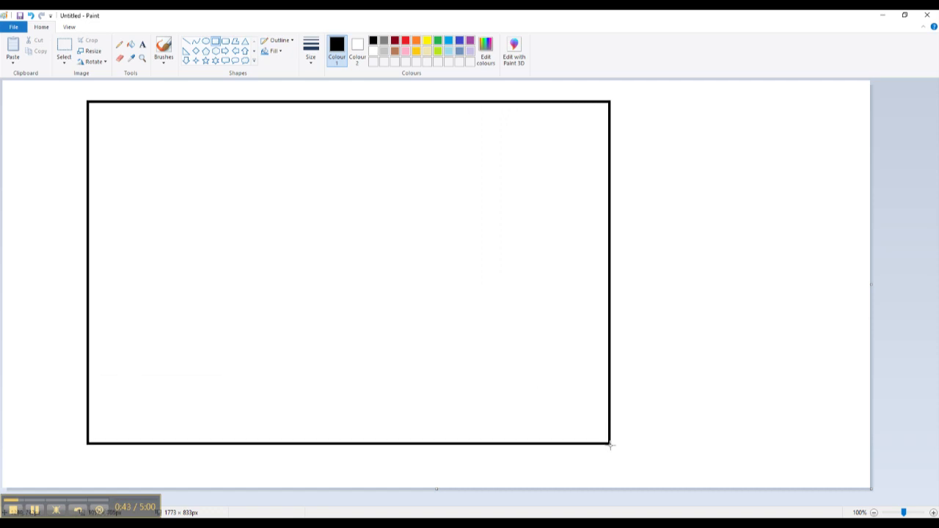
left_click_drag(610, 443, 664, 466)
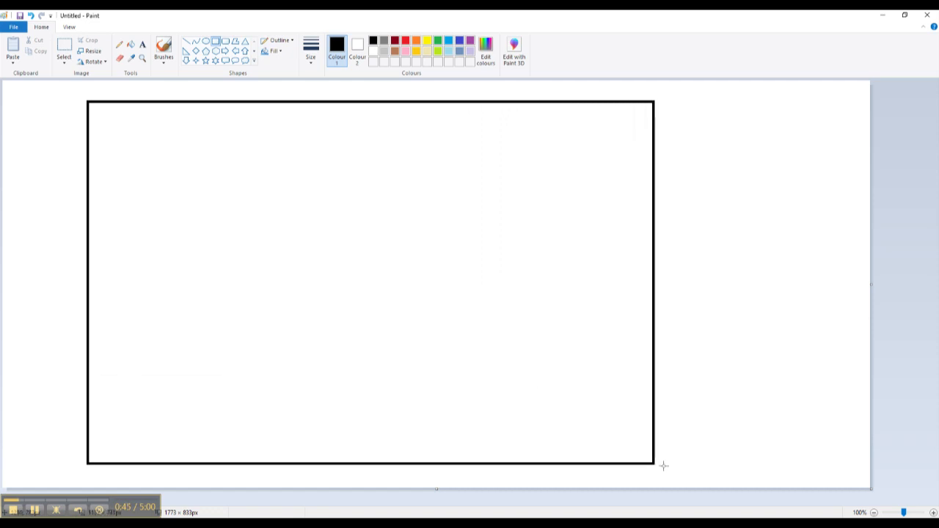
left_click_drag(653, 465, 782, 474)
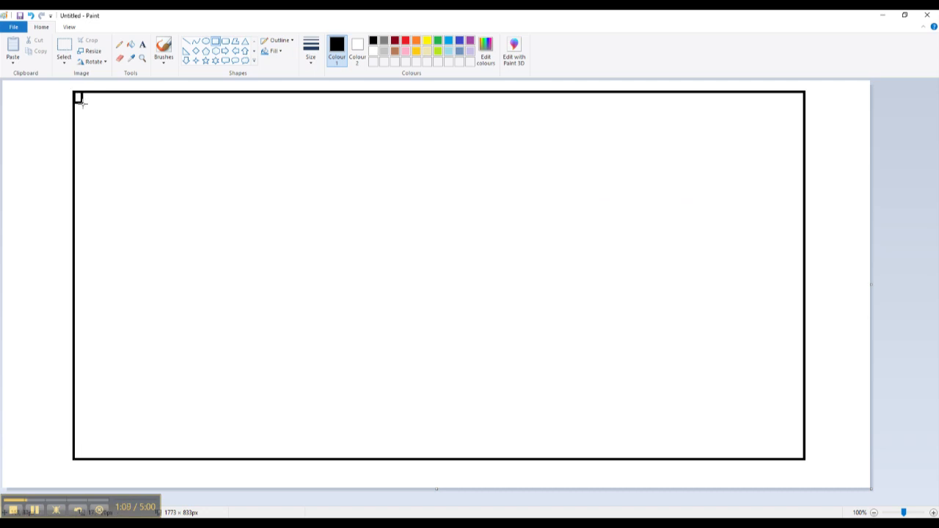
Draw a small top-left square and a vertical line down to the frame's bottom
left_click_drag(79, 97, 137, 160)
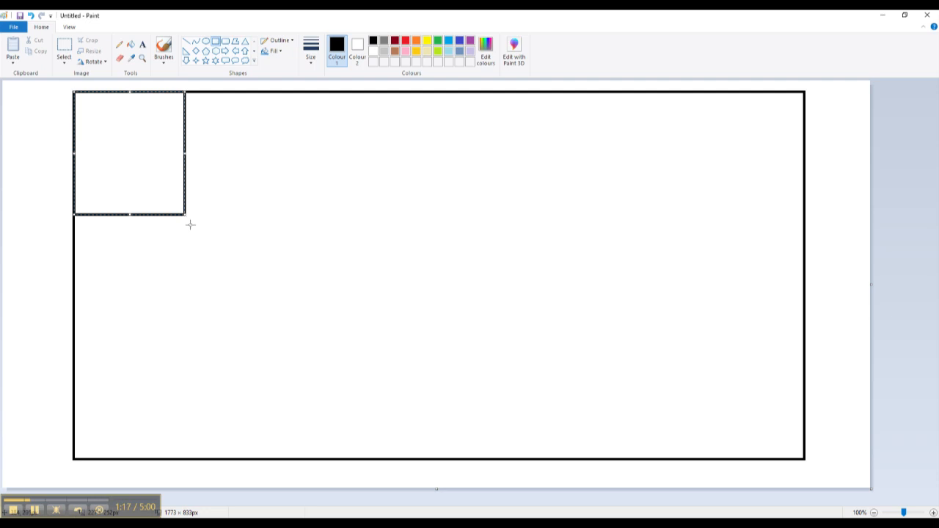
mouse_move(185, 363)
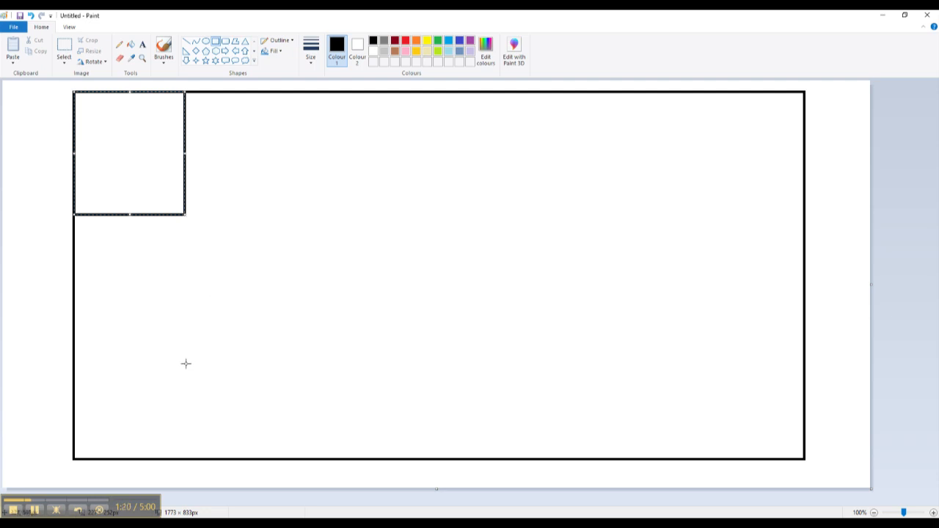
mouse_move(182, 460)
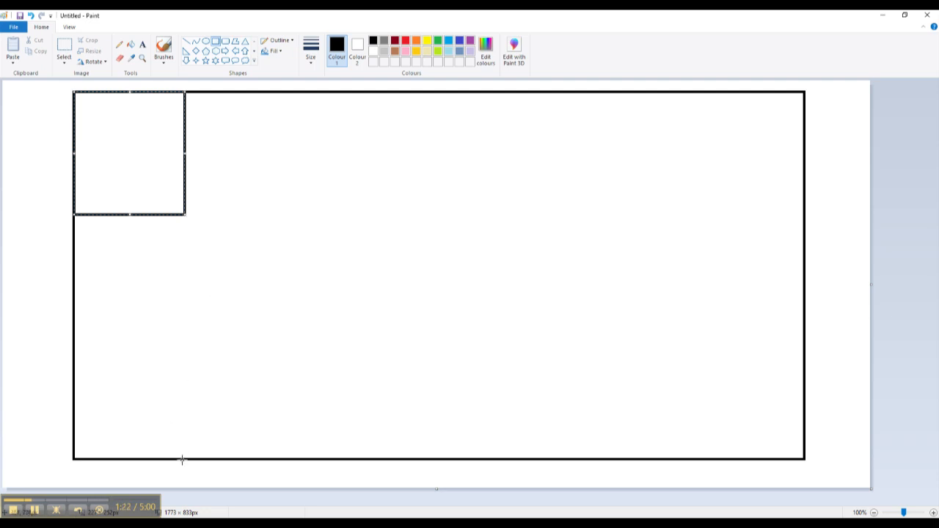
mouse_move(207, 185)
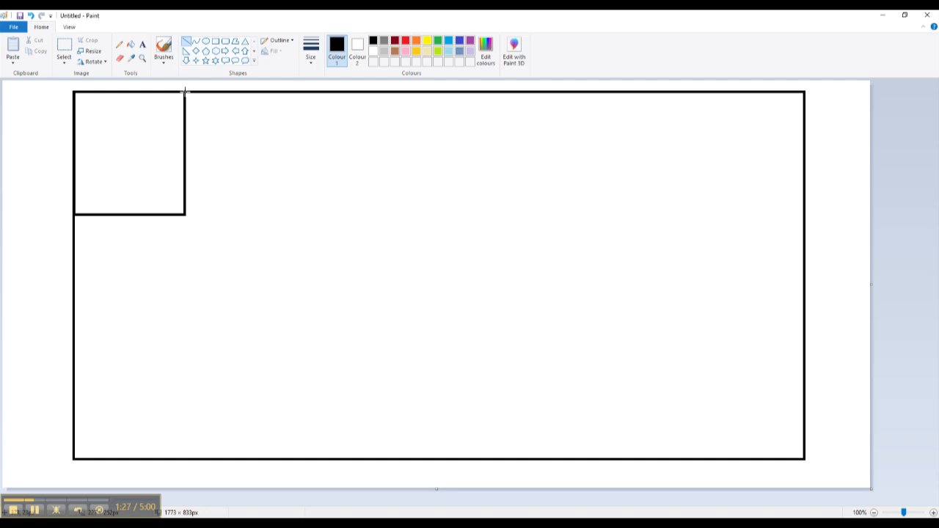
left_click_drag(184, 92, 182, 156)
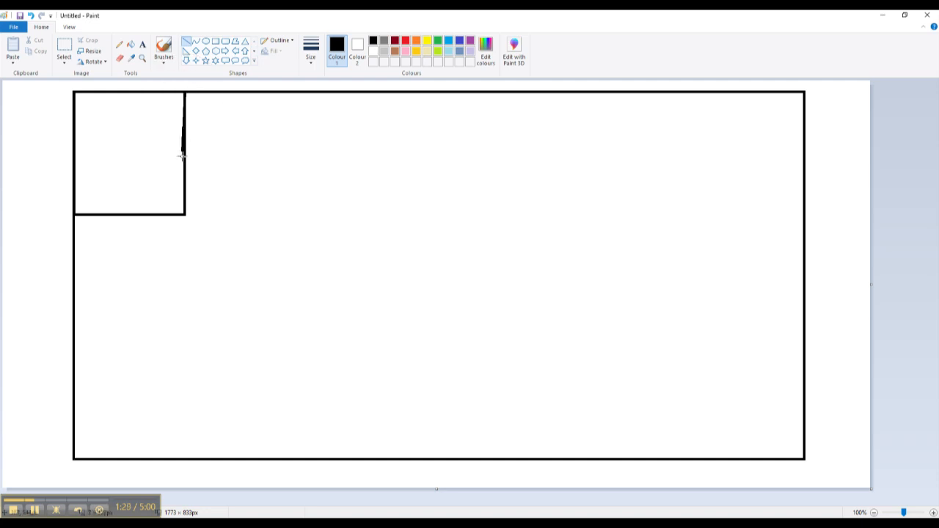
left_click_drag(182, 157, 185, 386)
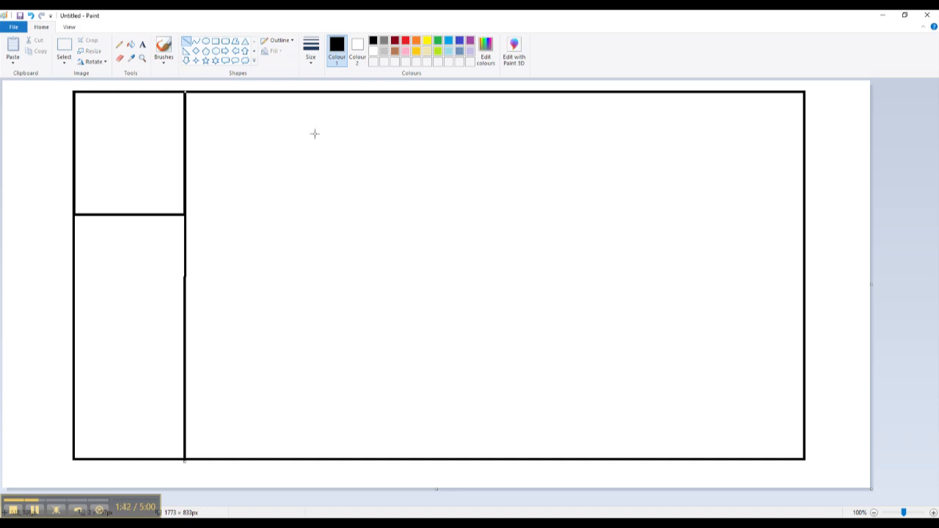
mouse_move(319, 112)
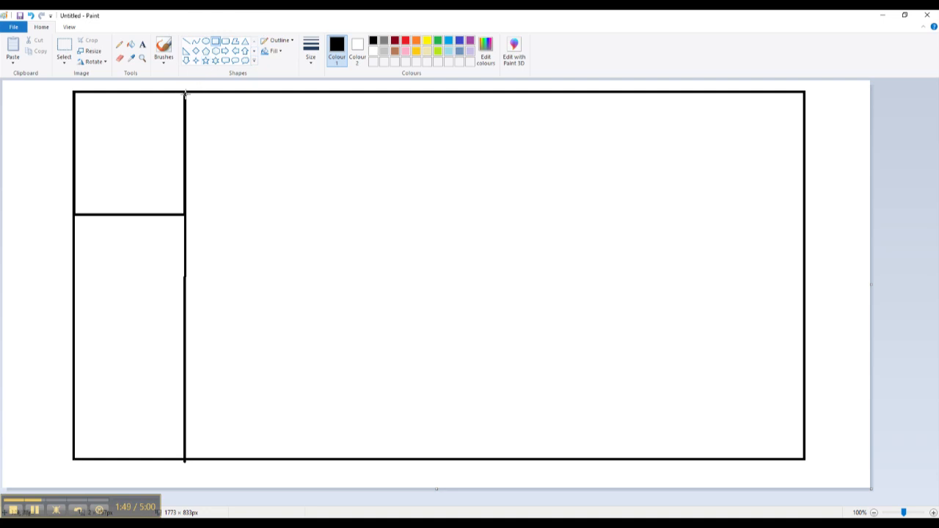
Add a tall rectangle, another box, a divider to the bottom, and a tall box below
left_click_drag(185, 94, 248, 224)
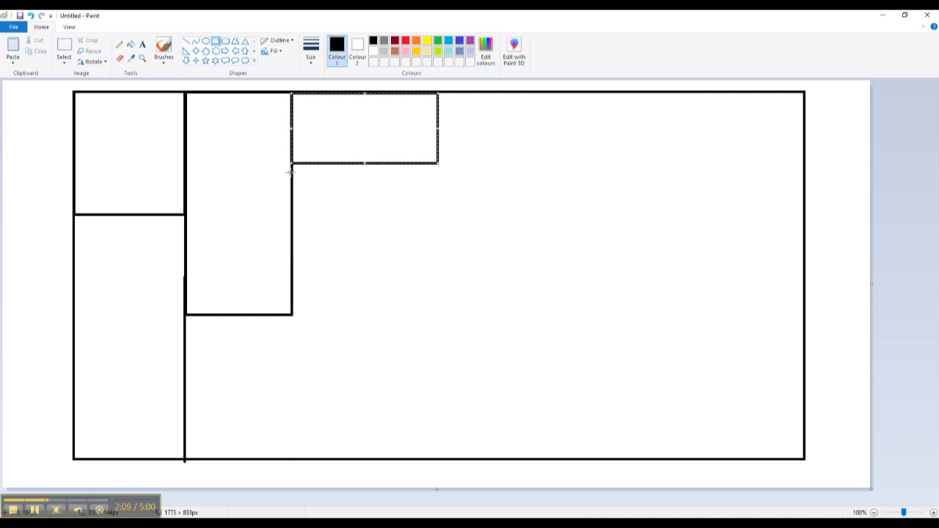
mouse_move(293, 215)
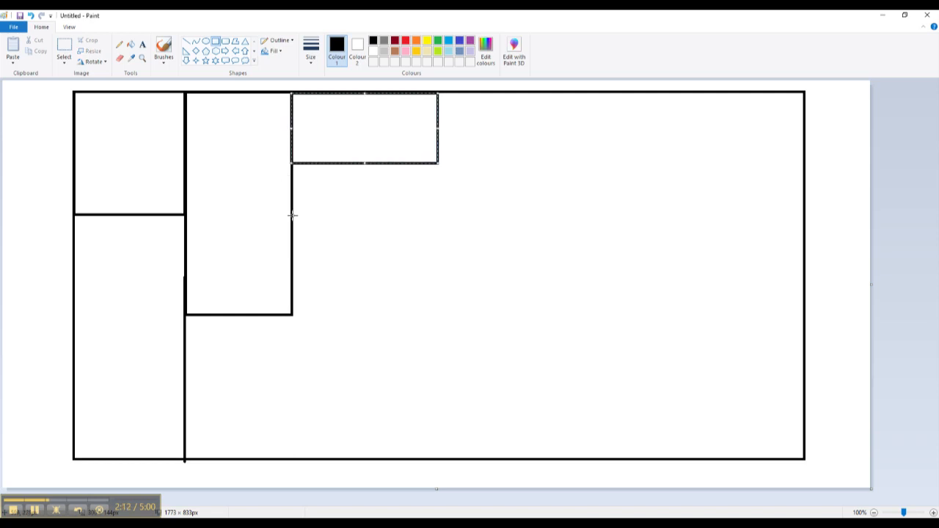
left_click_drag(291, 180, 403, 215)
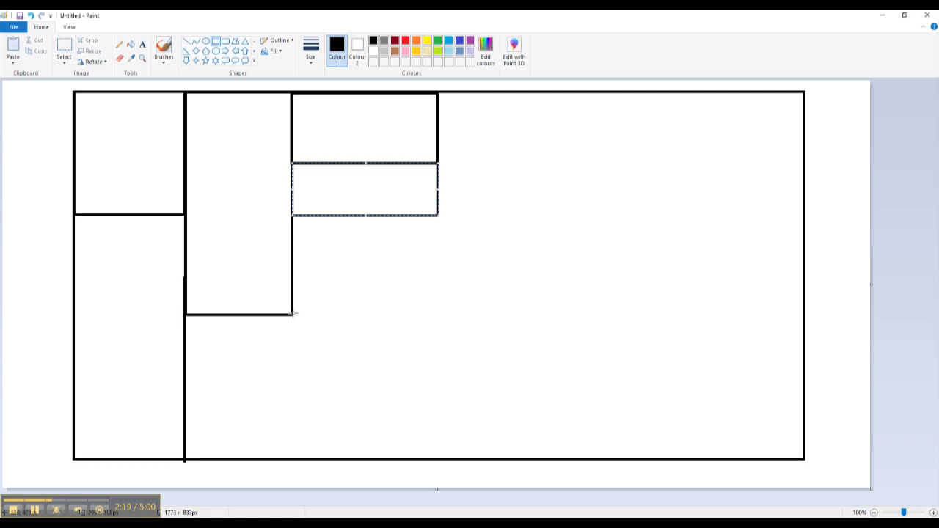
mouse_move(287, 347)
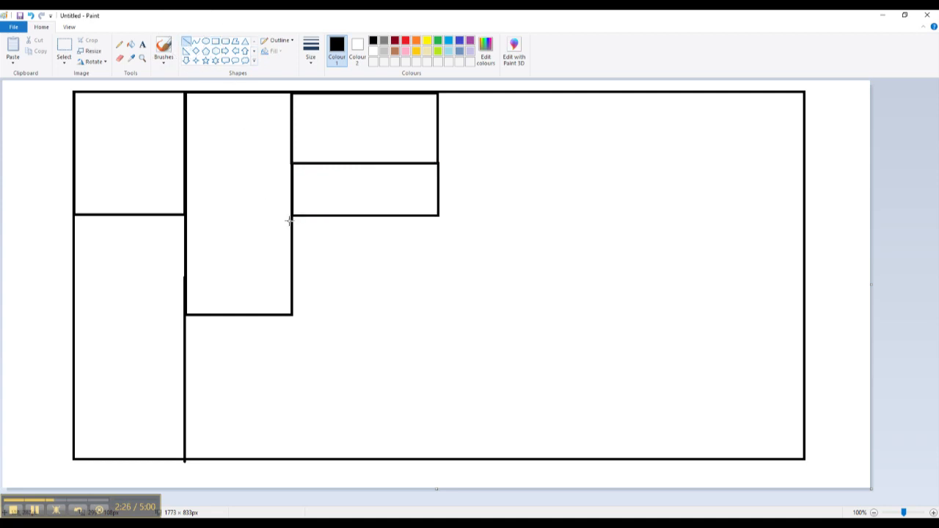
left_click_drag(291, 222, 269, 387)
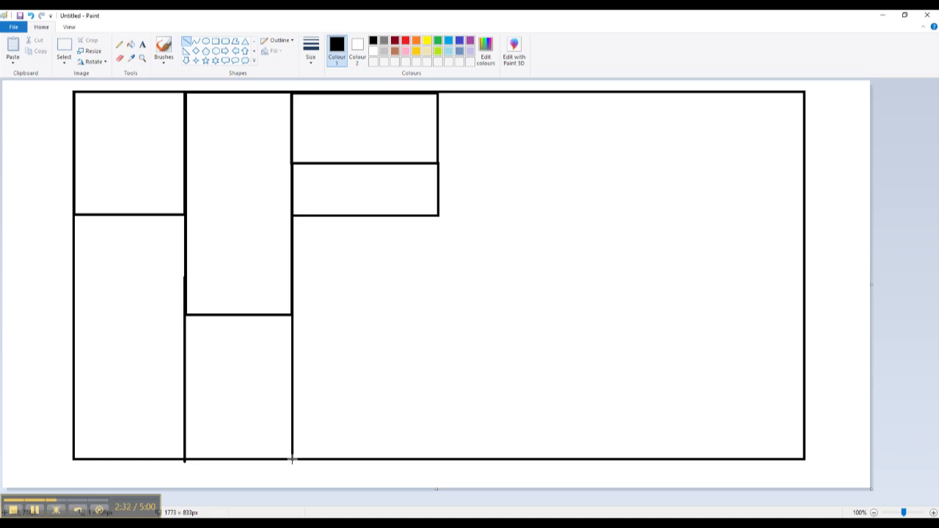
mouse_move(298, 319)
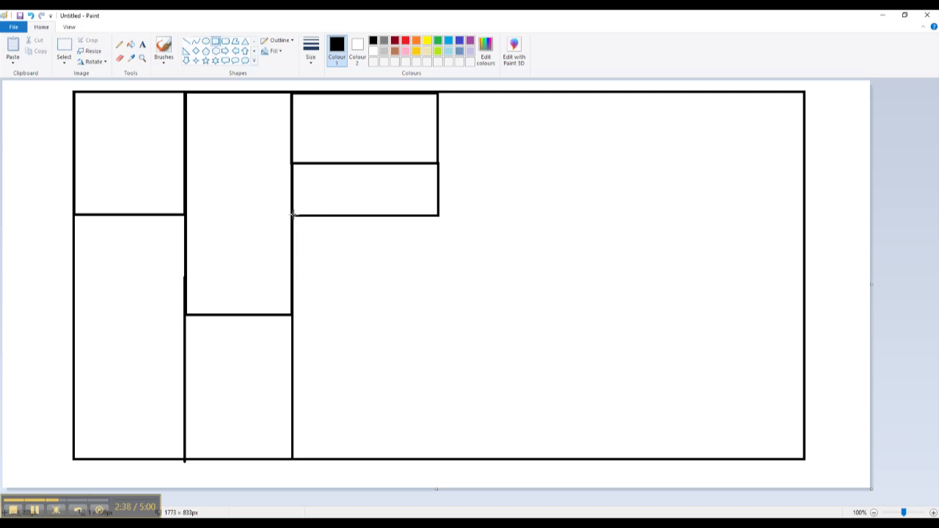
left_click_drag(294, 214, 353, 289)
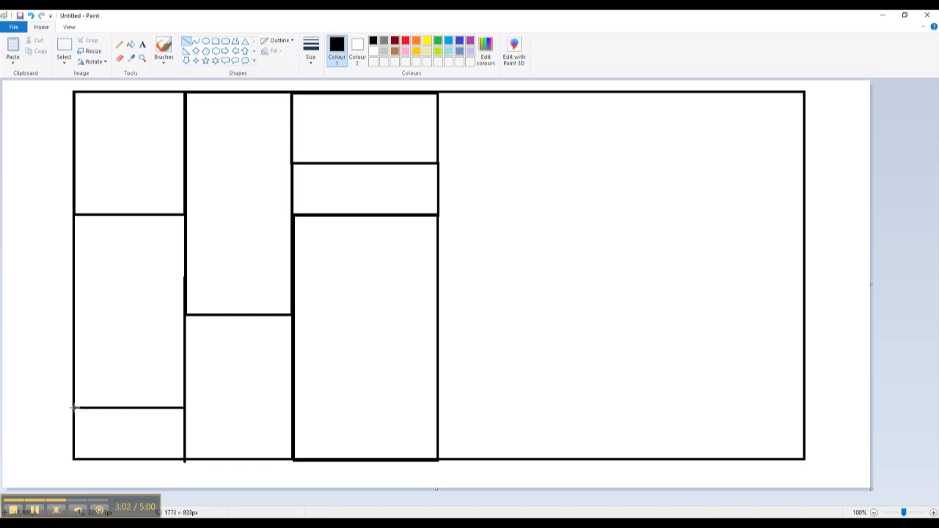
mouse_move(123, 432)
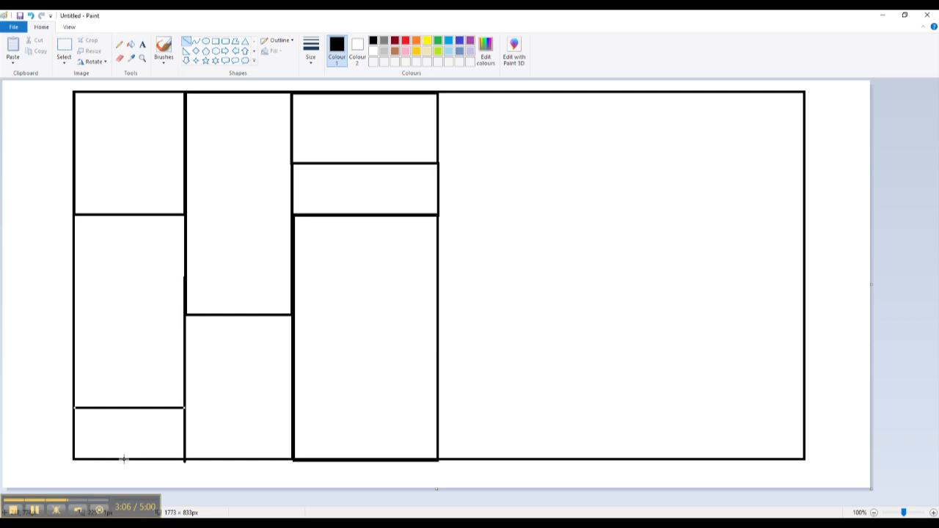
Split the bottom-left strip in two and add a tall box right of the middle column
left_click_drag(125, 410, 124, 460)
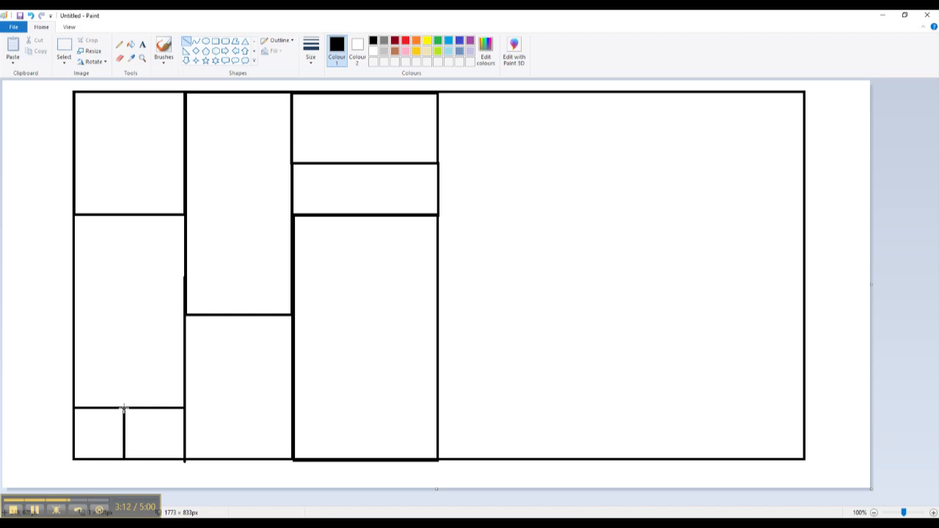
mouse_move(374, 363)
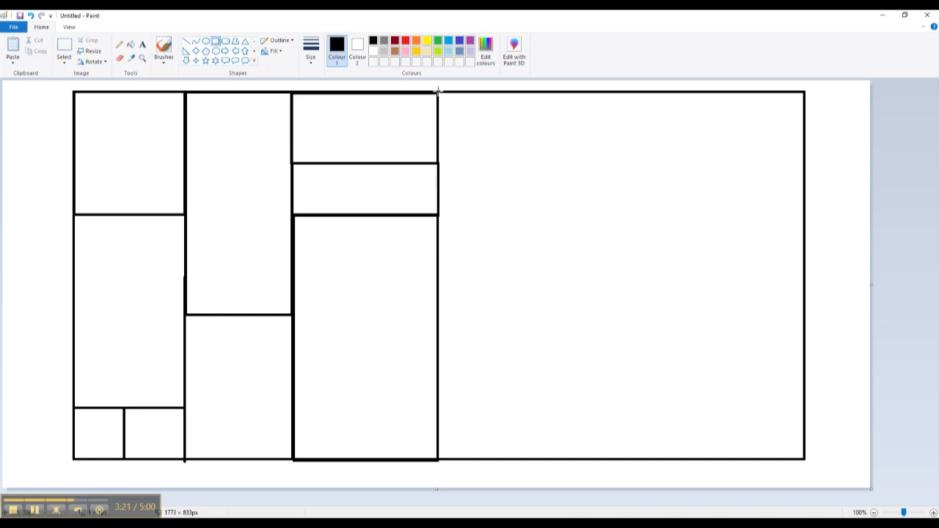
left_click_drag(438, 91, 521, 301)
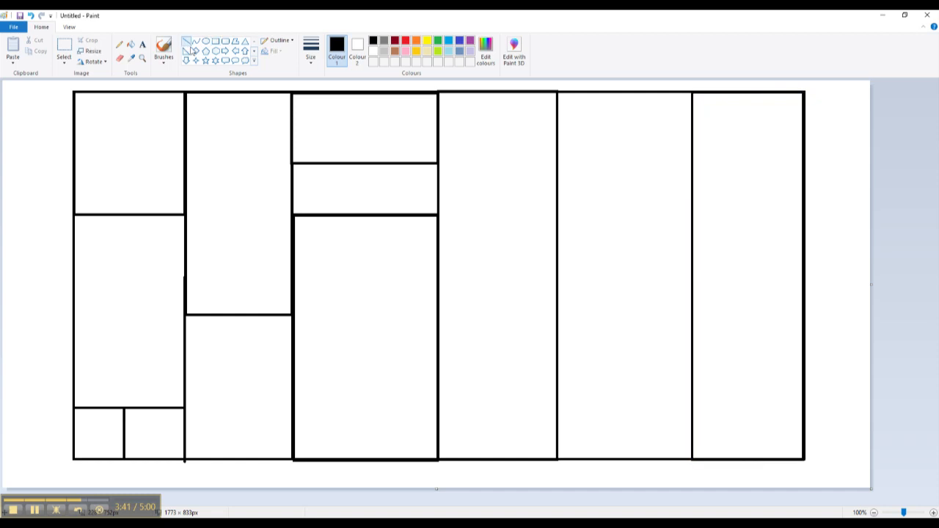
mouse_move(439, 266)
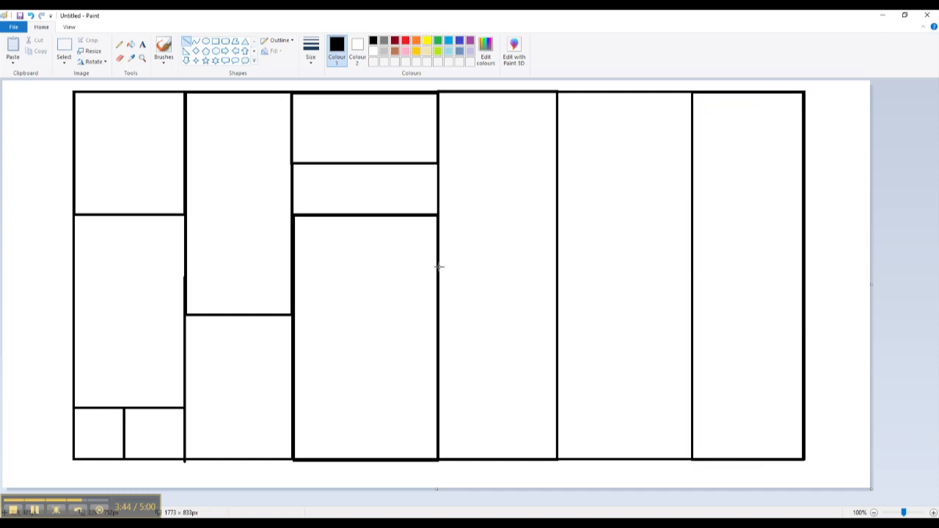
Divide the fourth column horizontally and split the wide right column with a vertical line
left_click_drag(440, 267, 551, 268)
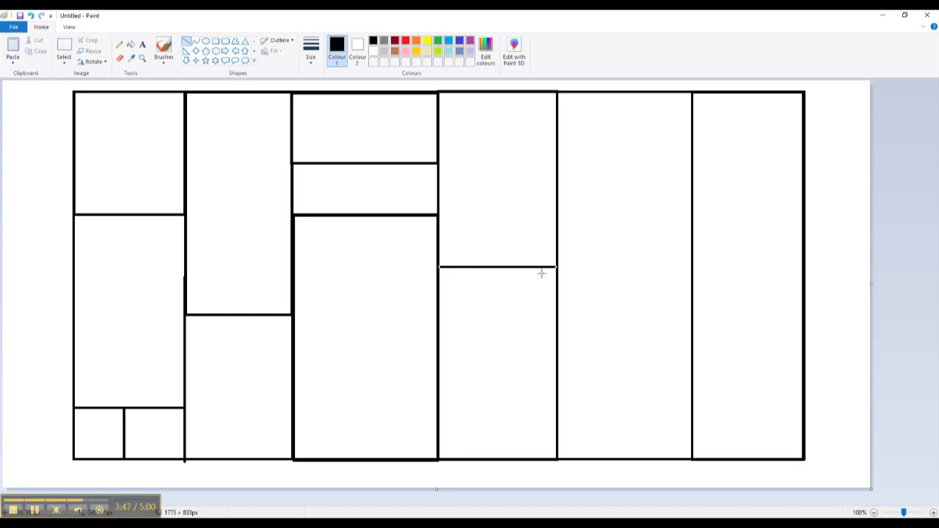
left_click_drag(439, 406, 499, 409)
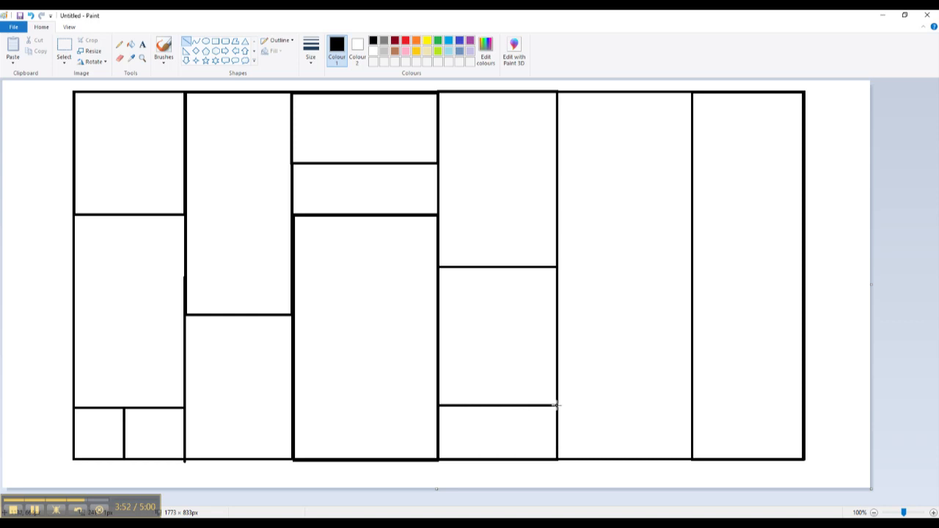
mouse_move(558, 185)
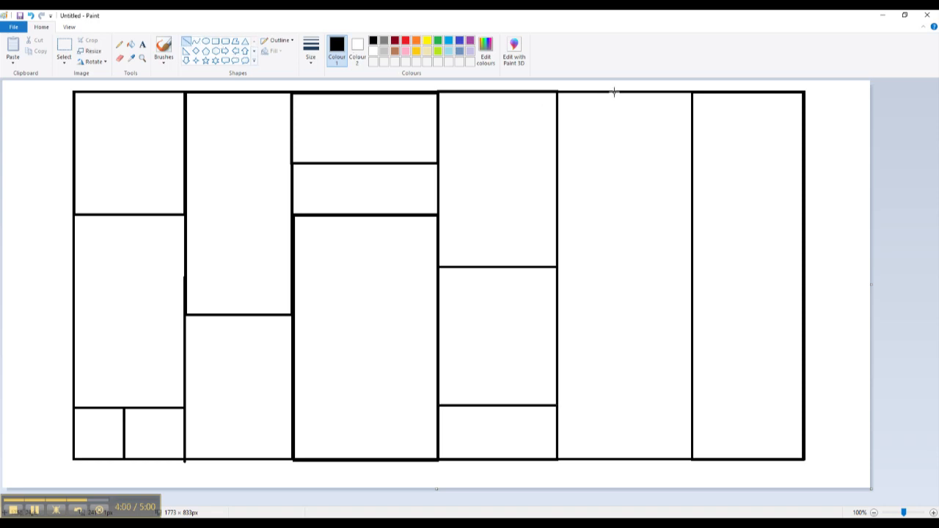
left_click_drag(615, 92, 619, 455)
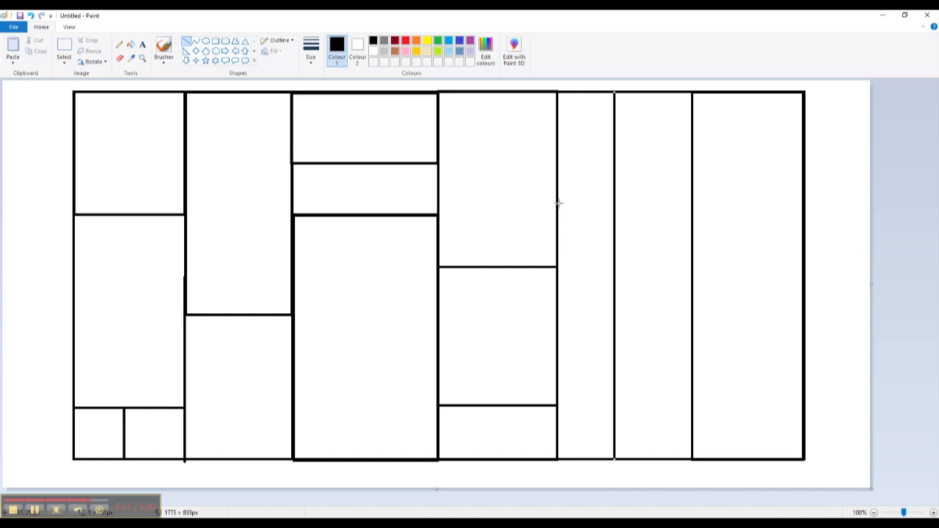
left_click_drag(560, 203, 614, 203)
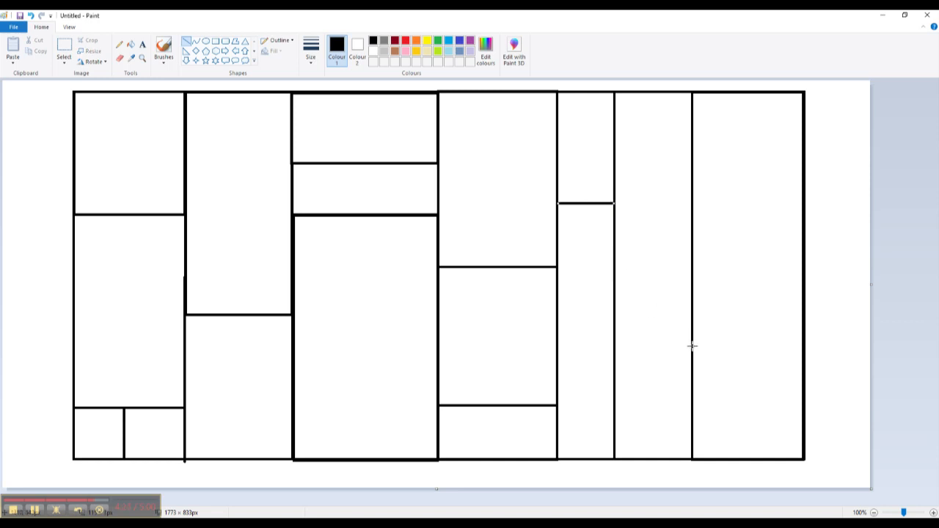
Subdivide the rightmost columns, including splitting the upper-right tall box horizontally
left_click_drag(690, 348, 802, 349)
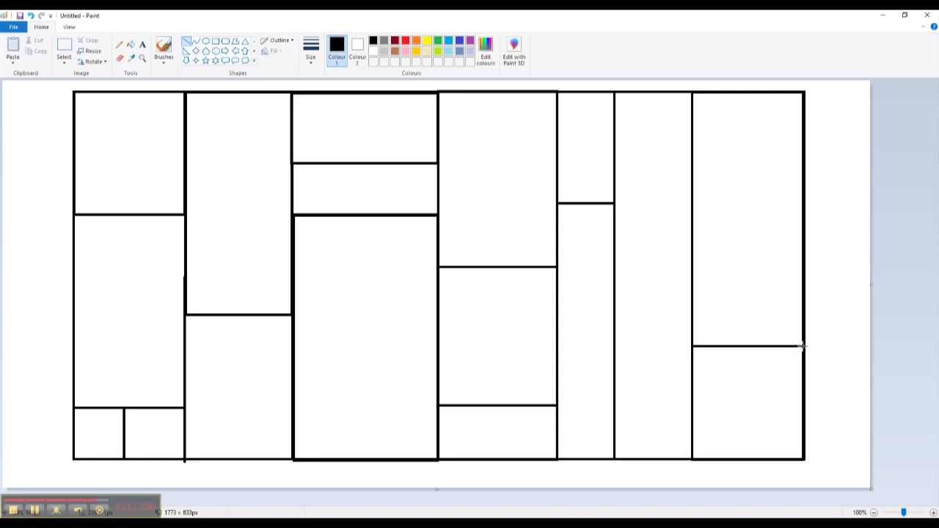
mouse_move(687, 196)
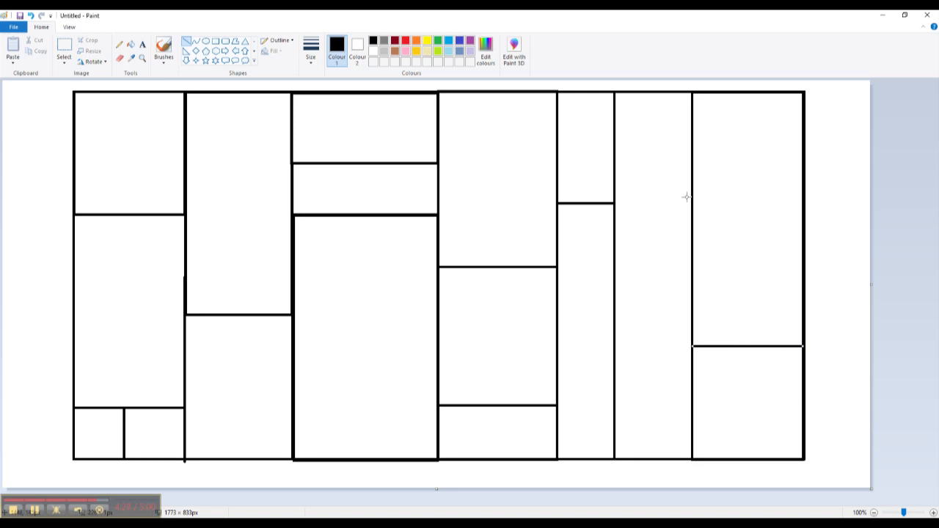
mouse_move(614, 155)
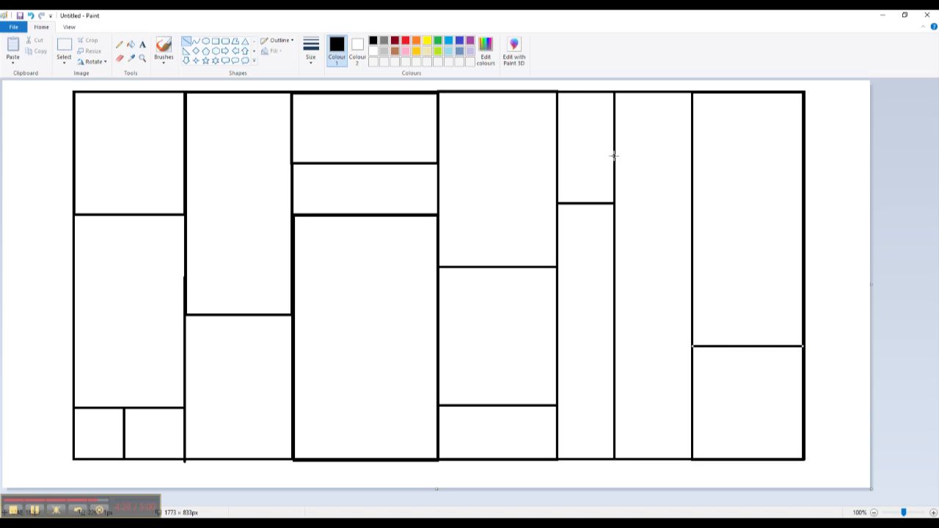
left_click_drag(615, 157, 694, 157)
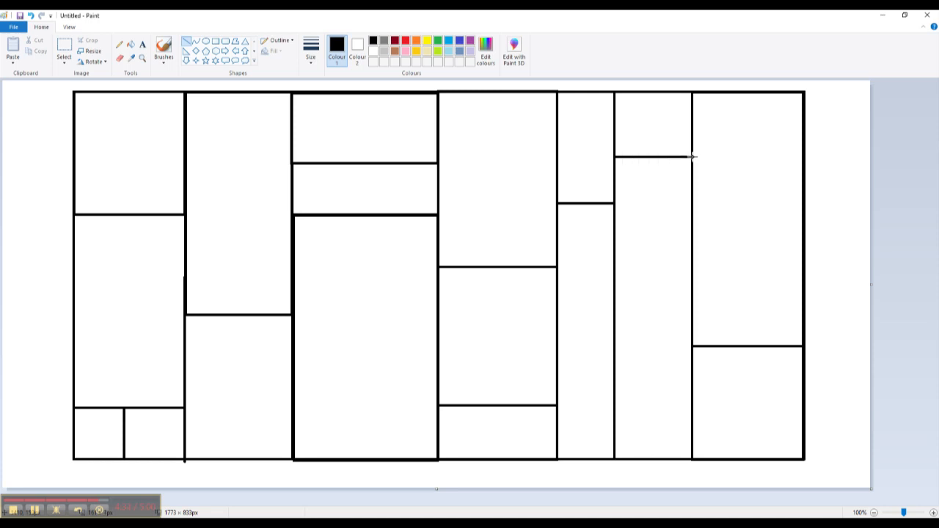
mouse_move(635, 388)
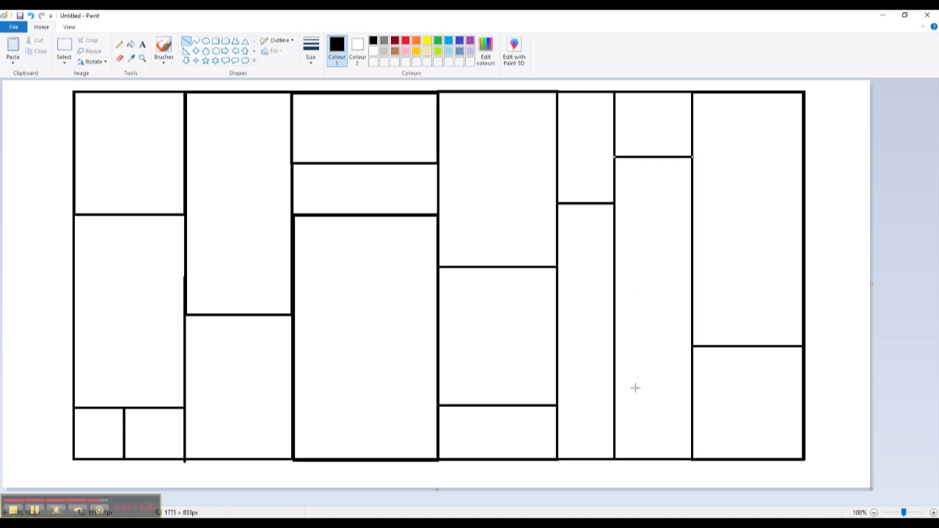
mouse_move(653, 458)
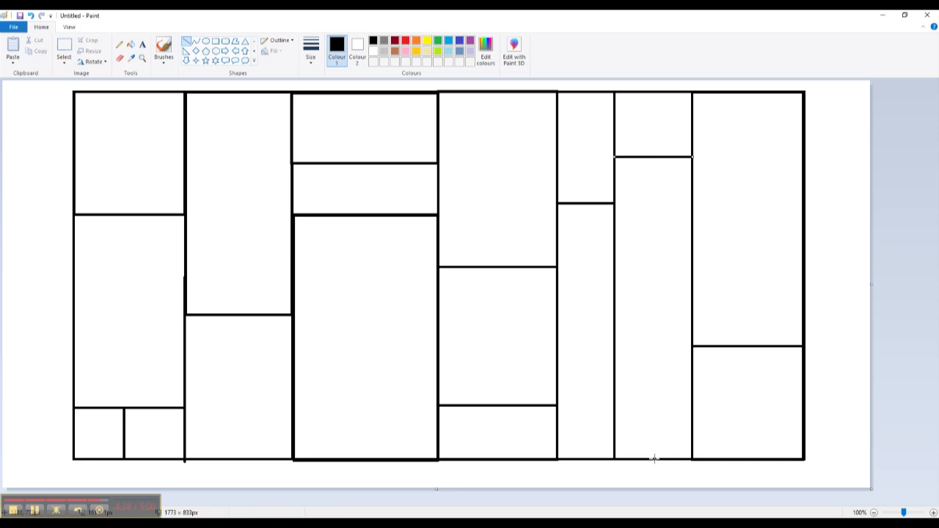
left_click_drag(655, 156, 654, 459)
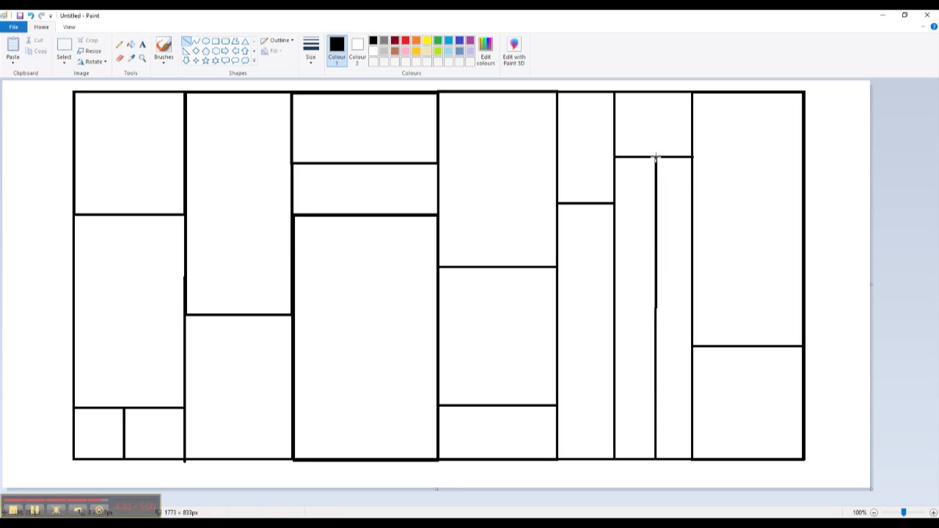
left_click_drag(655, 156, 655, 316)
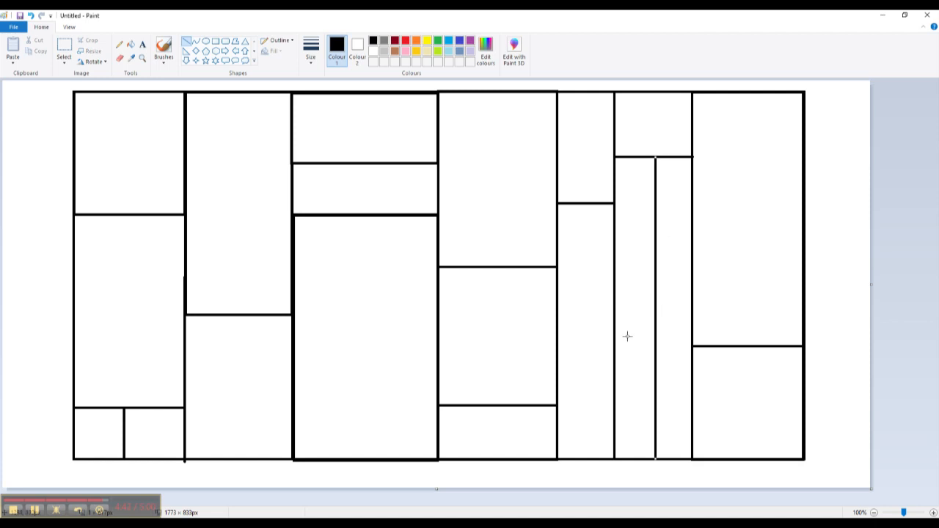
left_click_drag(616, 308, 660, 307)
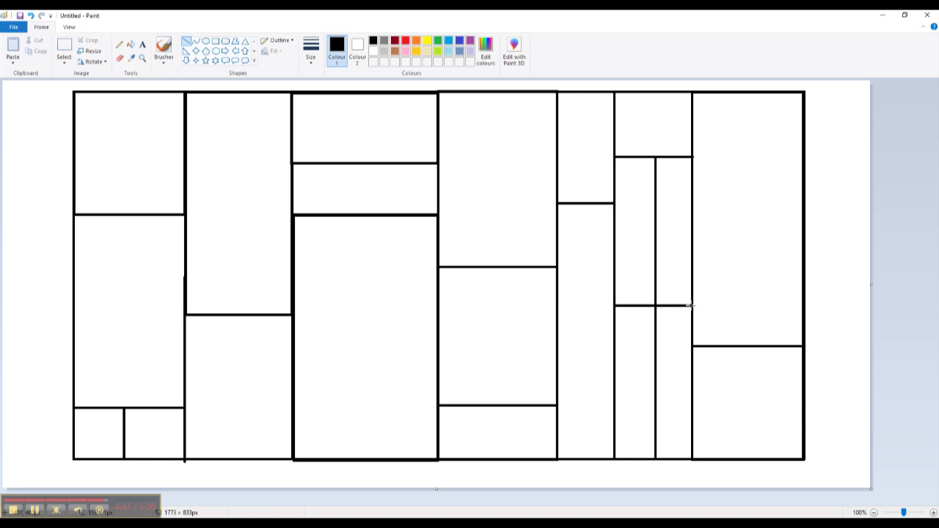
mouse_move(694, 206)
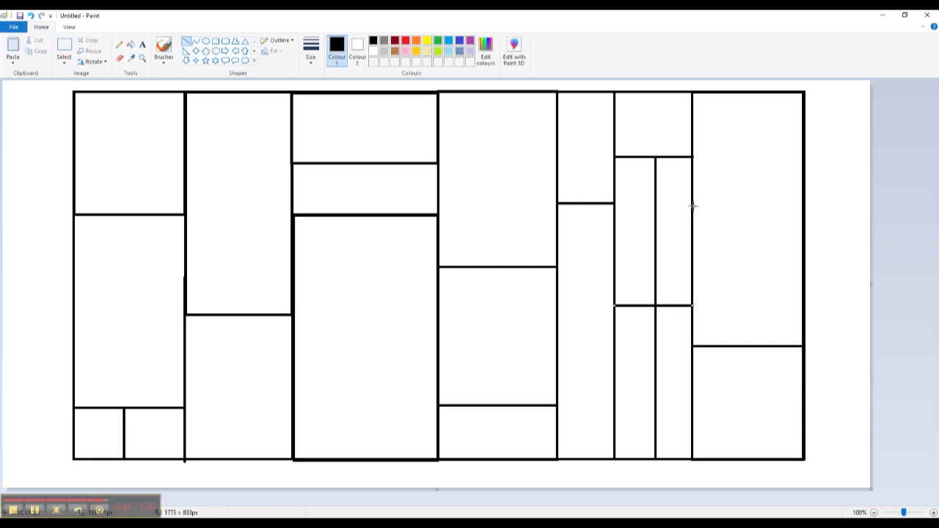
left_click_drag(693, 230, 756, 229)
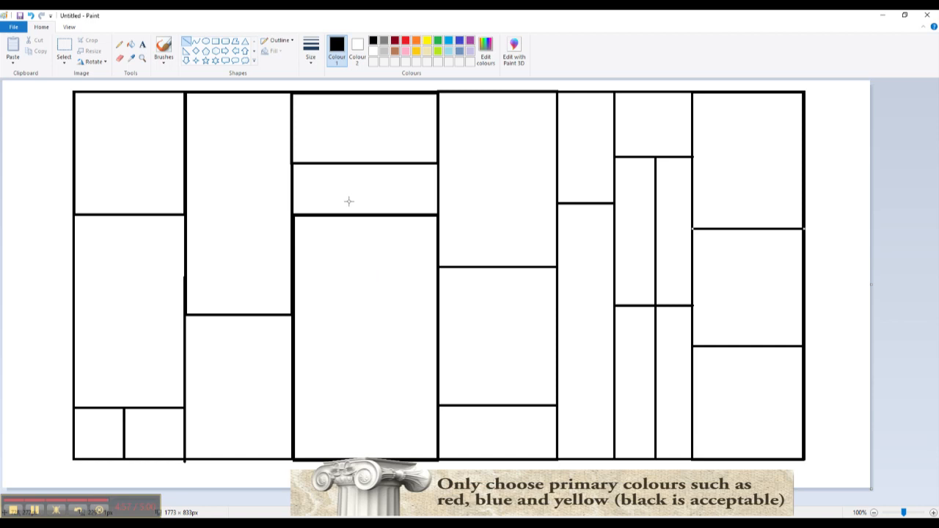
Fill the top-left and bottom-right boxes red, the central box blue, a top box yellow
left_click(128, 153)
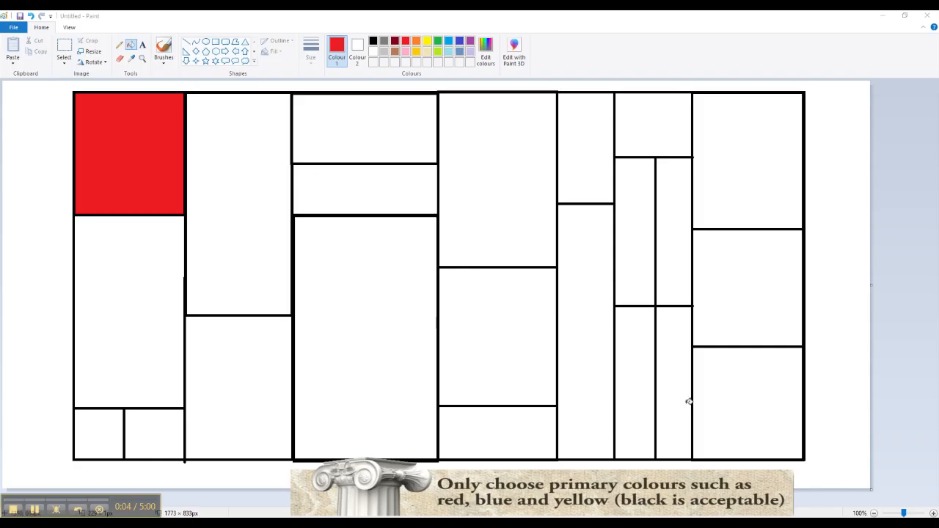
left_click(746, 402)
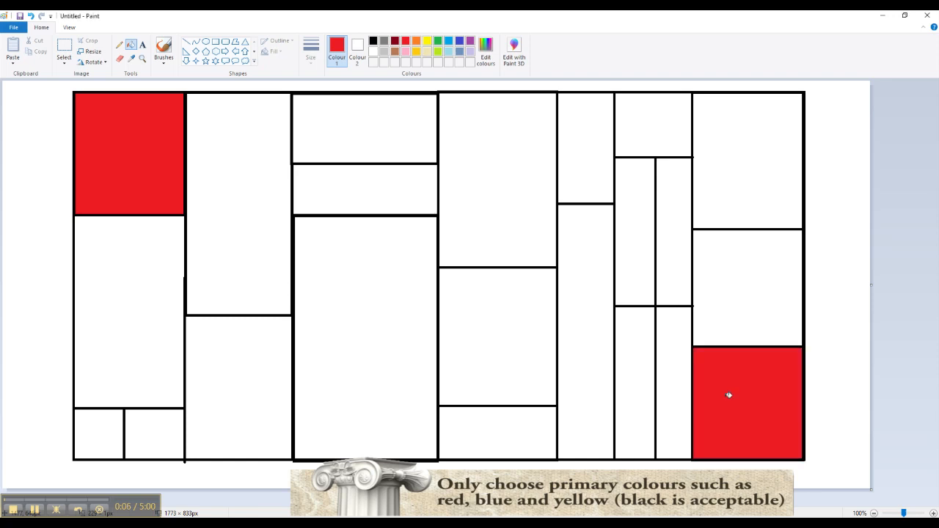
mouse_move(508, 200)
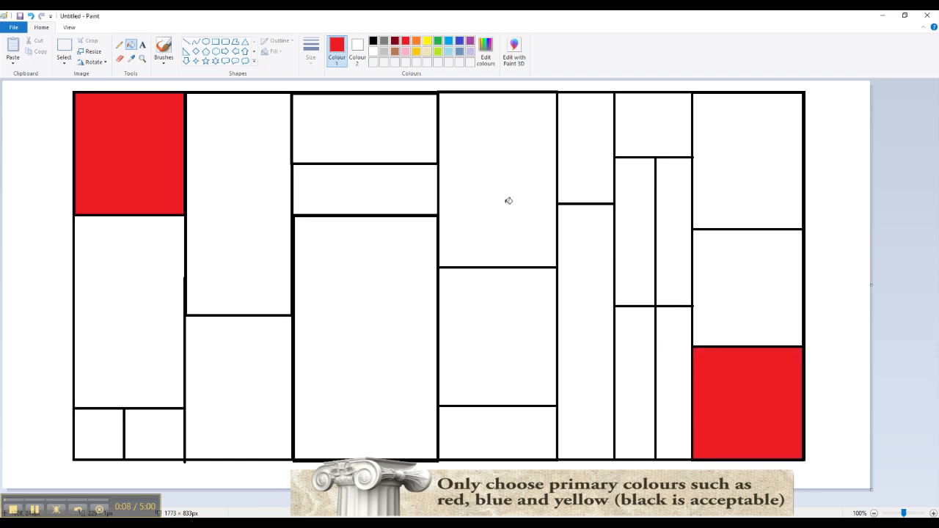
mouse_move(427, 88)
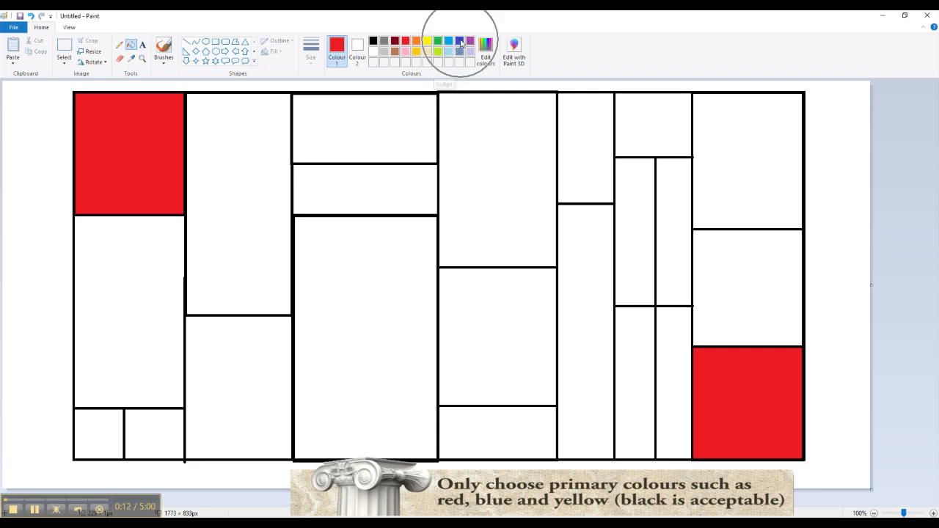
left_click(459, 41)
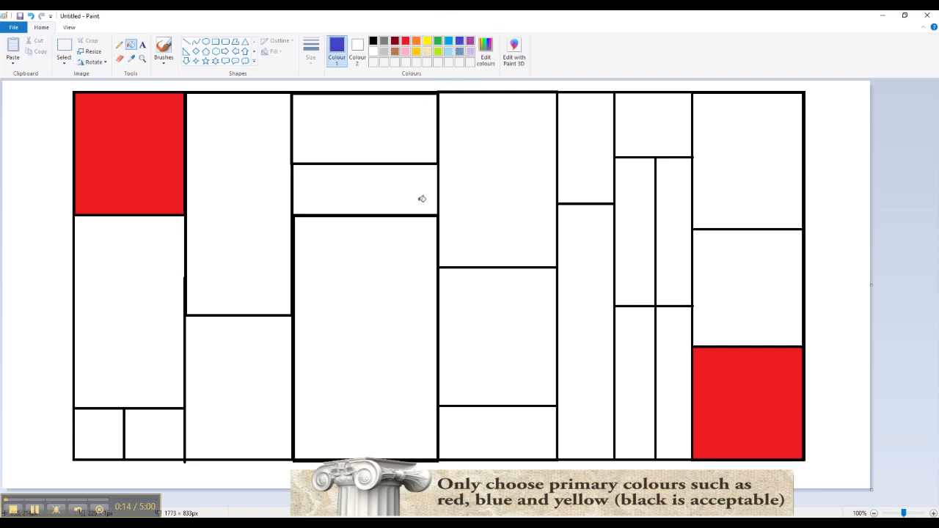
left_click(361, 308)
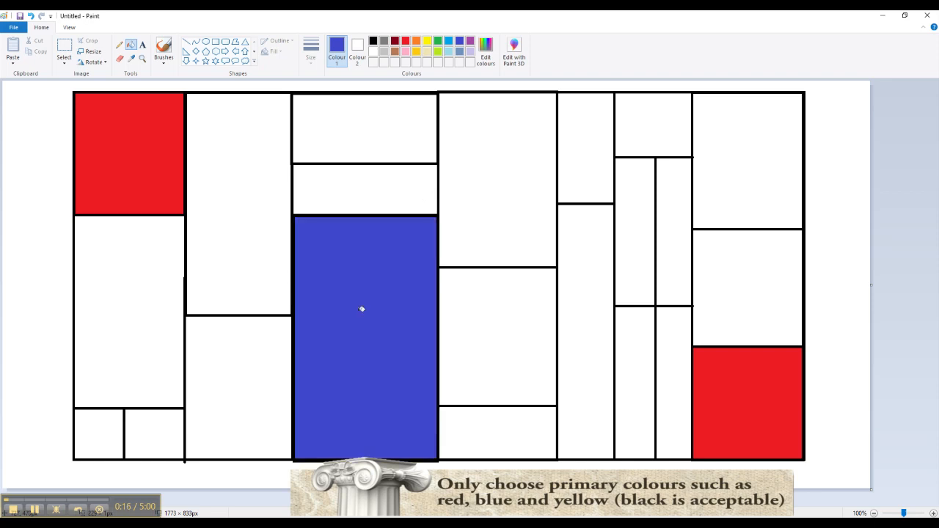
mouse_move(416, 288)
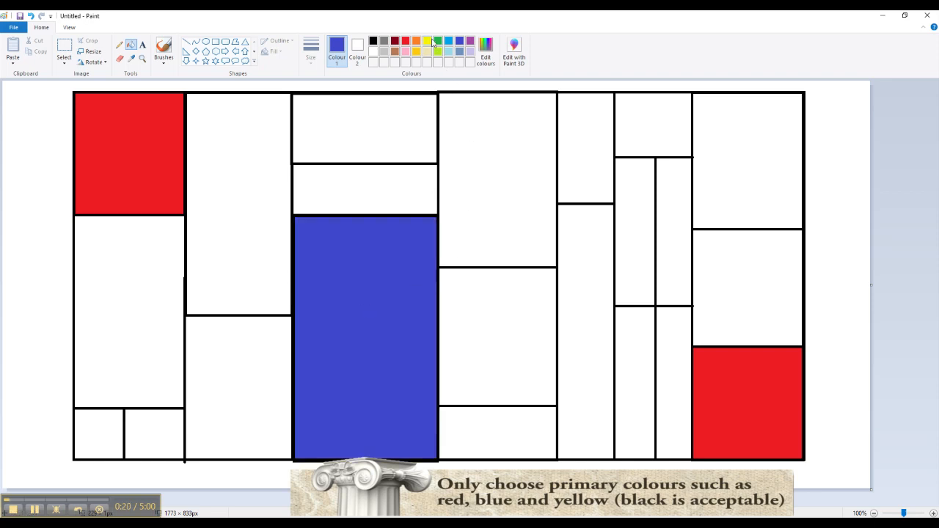
left_click(427, 40)
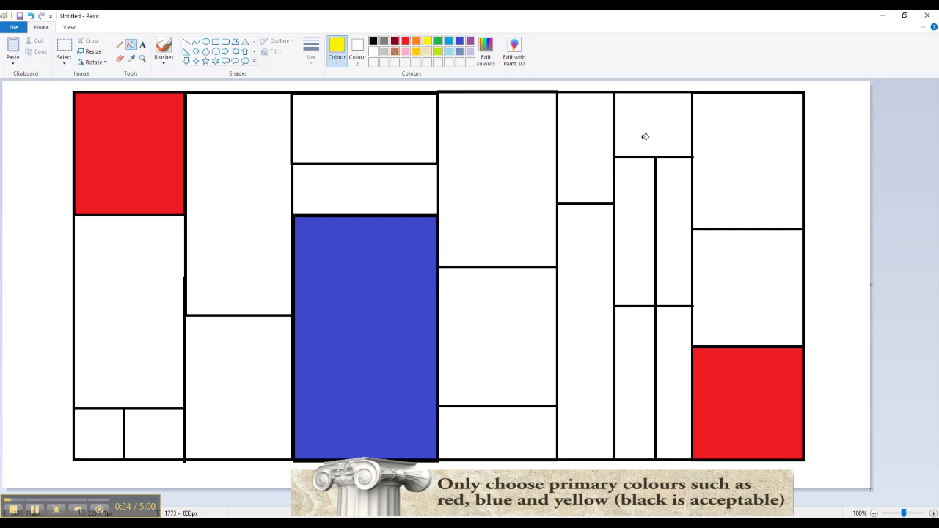
left_click(652, 125)
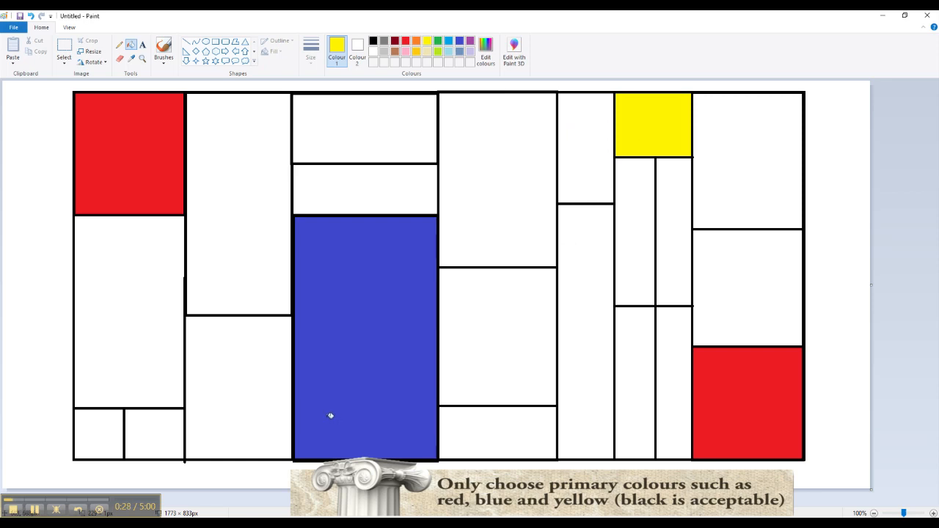
mouse_move(234, 421)
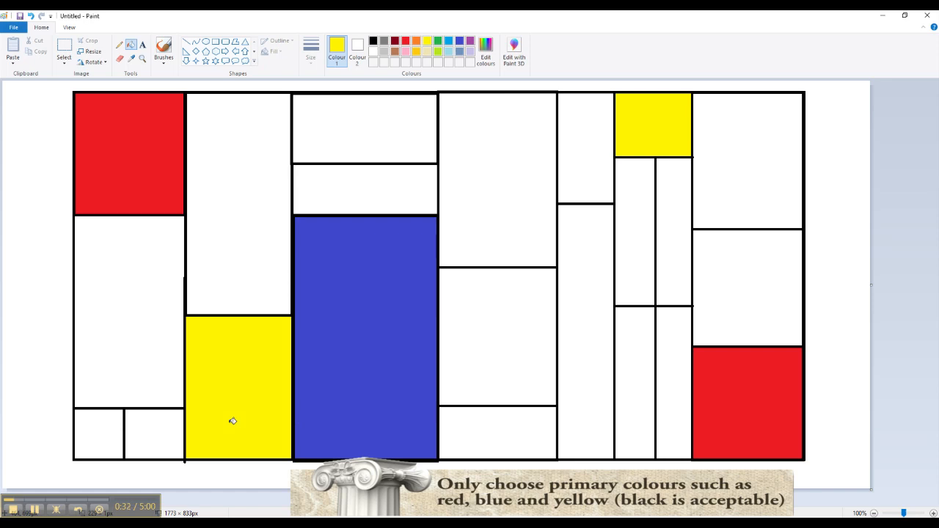
mouse_move(422, 341)
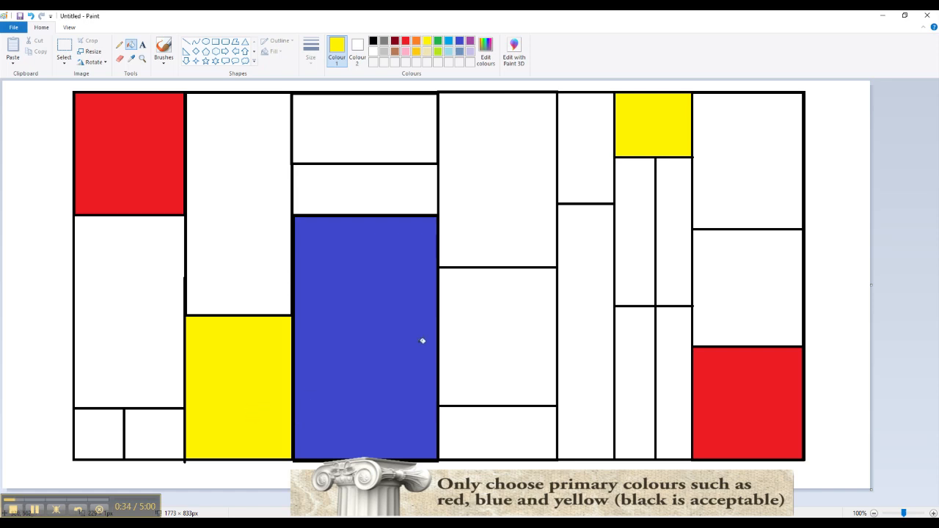
mouse_move(496, 105)
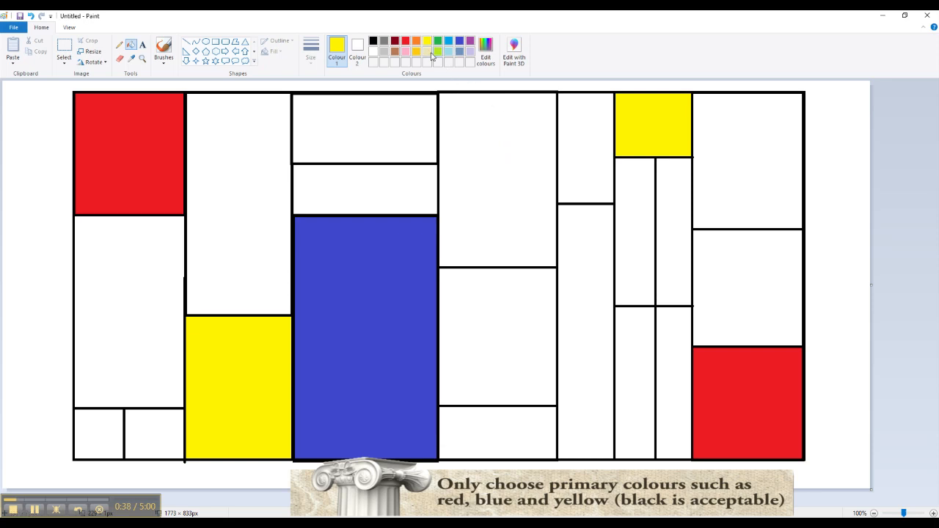
Fill the small bottom-left box red and switch the paint colour to blue
left_click(405, 42)
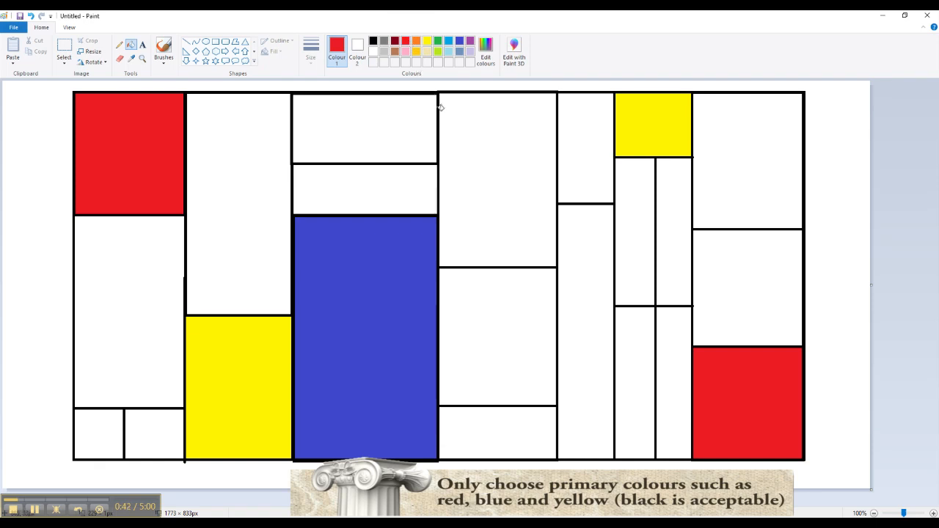
mouse_move(511, 206)
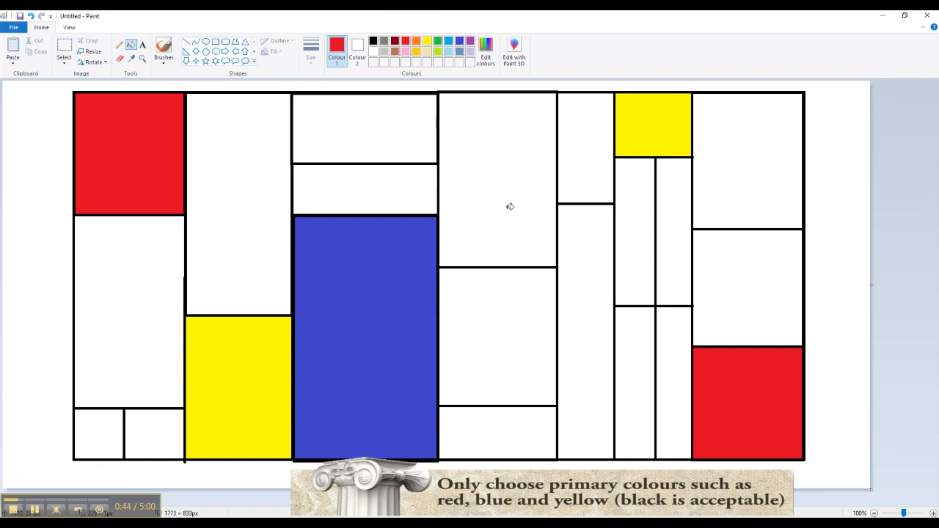
mouse_move(310, 195)
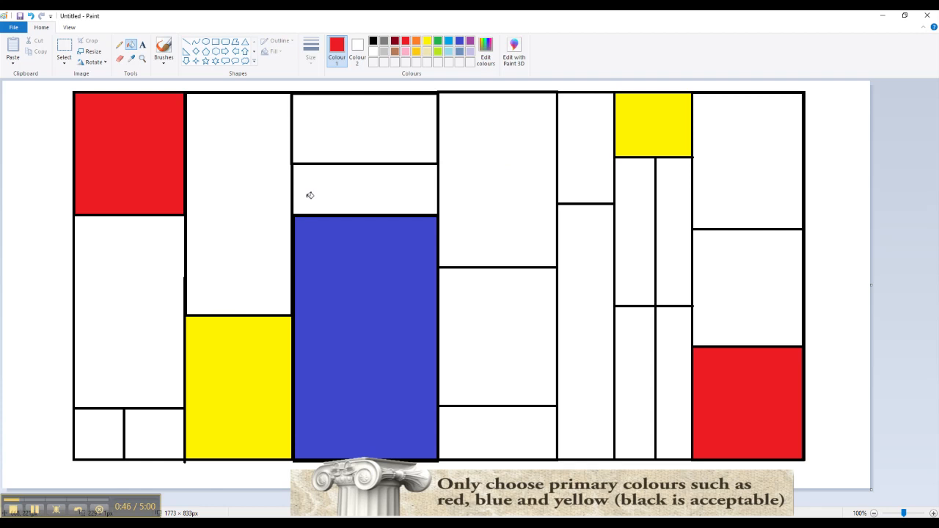
left_click(99, 433)
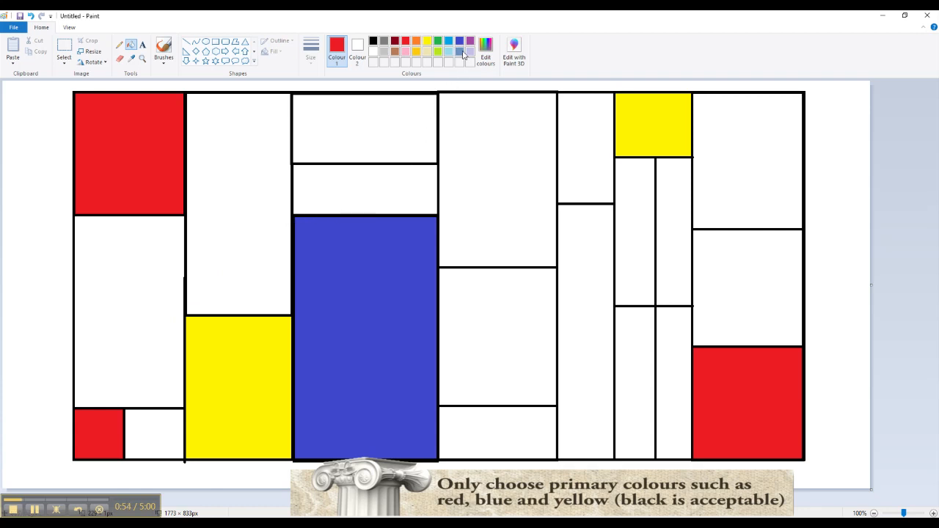
left_click(460, 42)
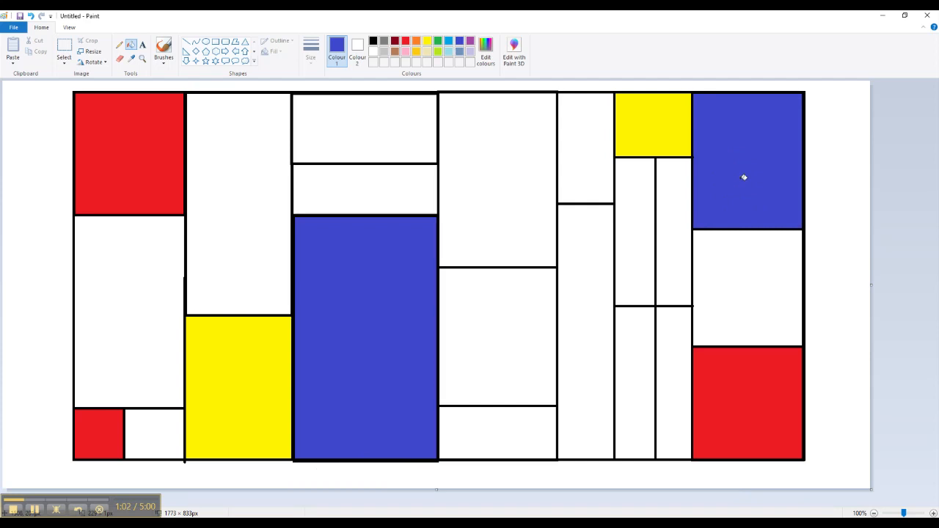
mouse_move(827, 259)
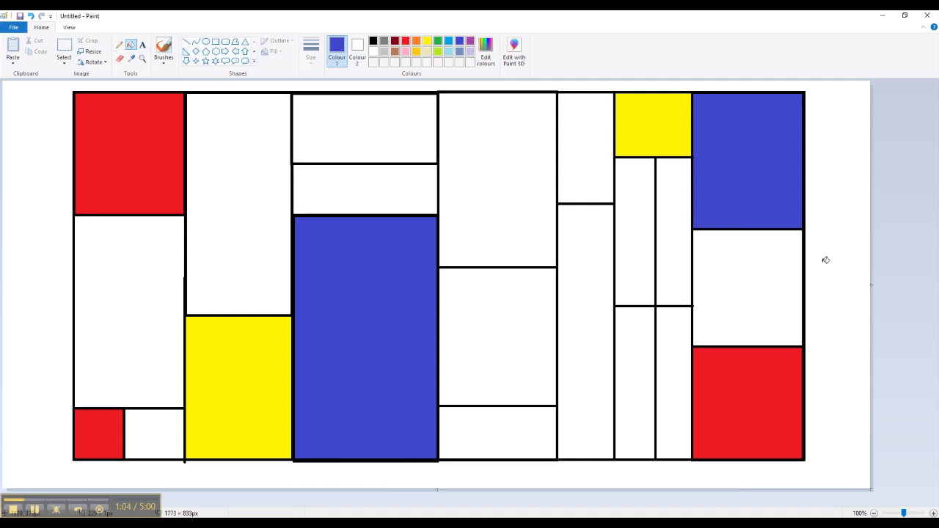